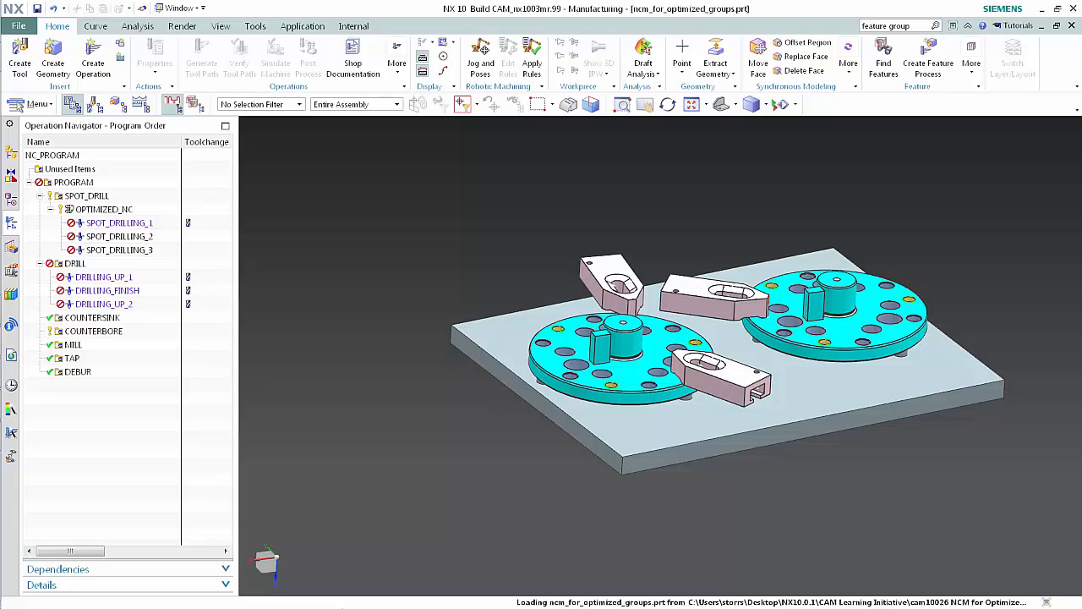
Select the OPTIMIZED_NC group under the SPOT_DRILL program in the Operation Navigator
click(103, 210)
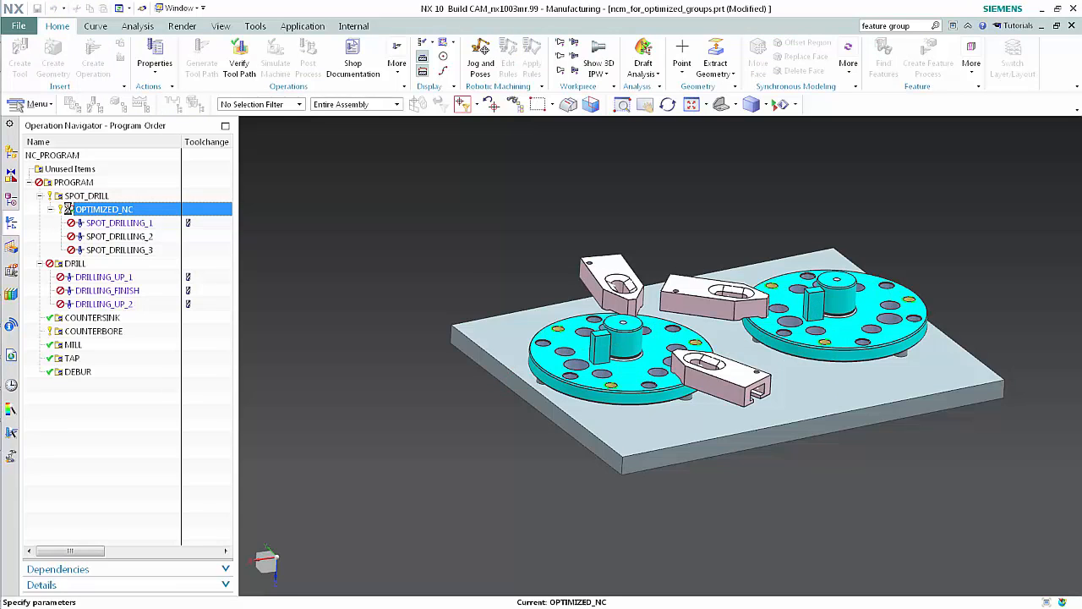
double_click(103, 210)
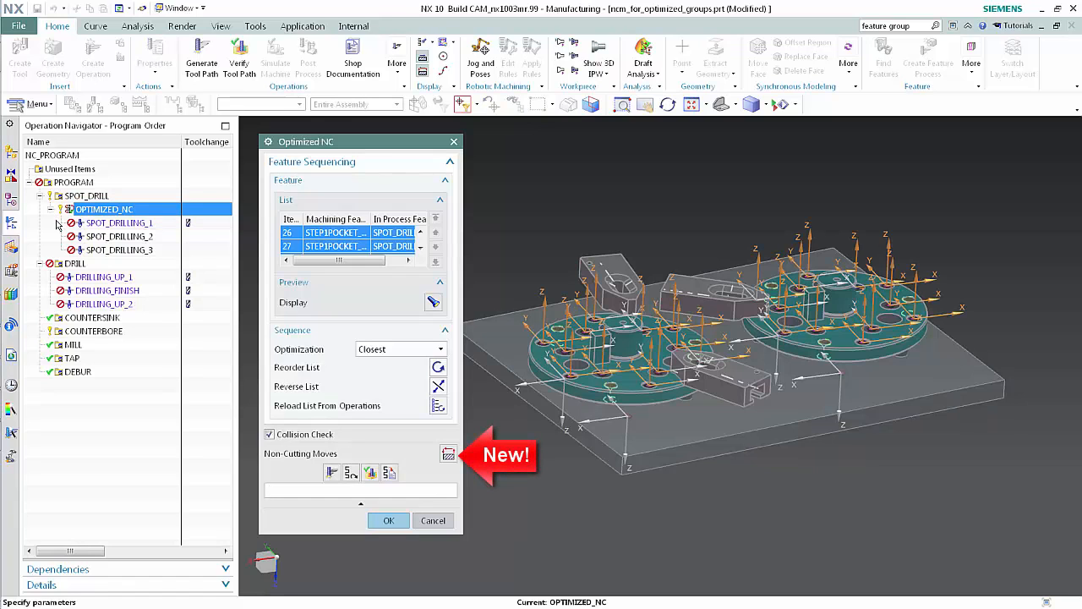
mouse_move(121, 277)
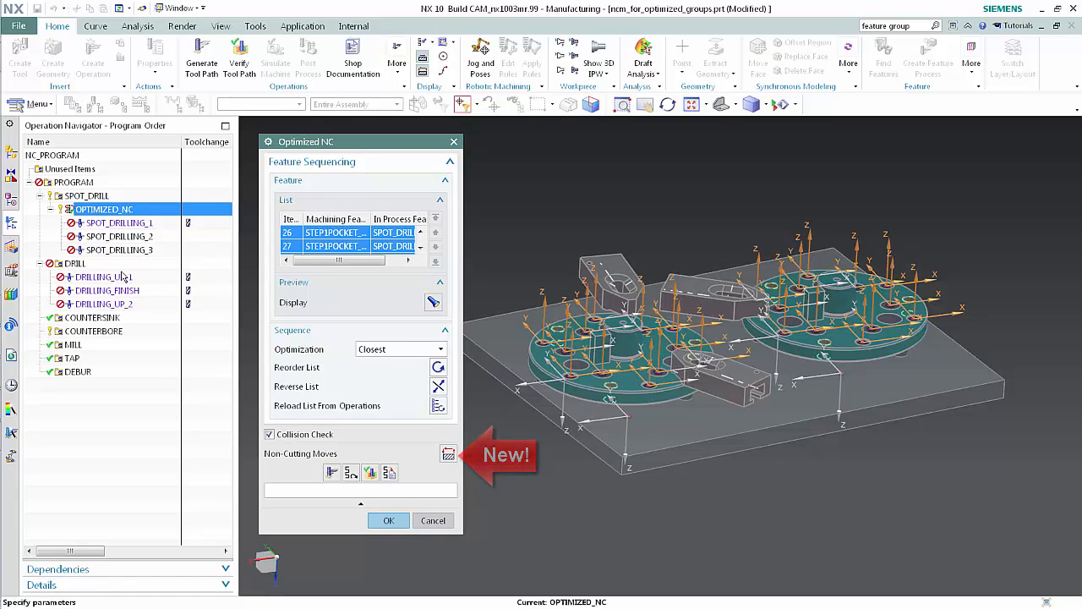
click(450, 453)
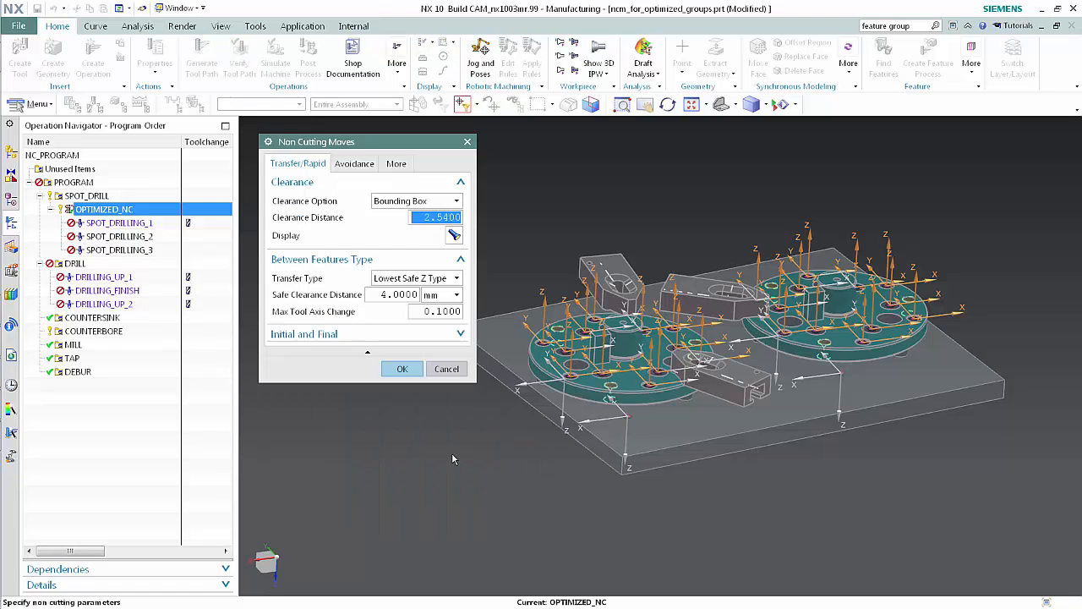
mouse_move(454, 457)
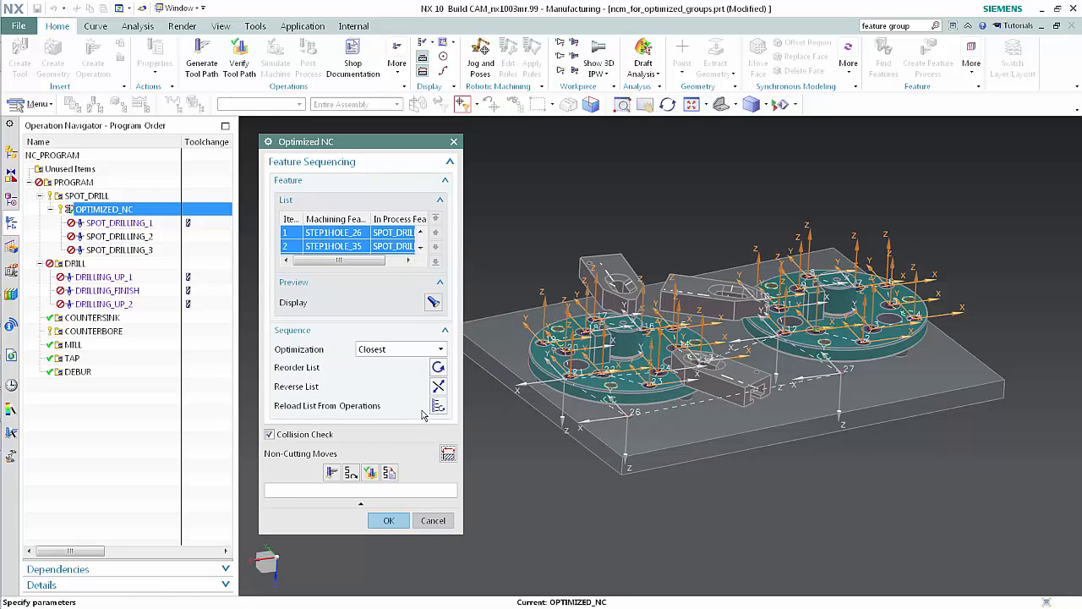
click(389, 521)
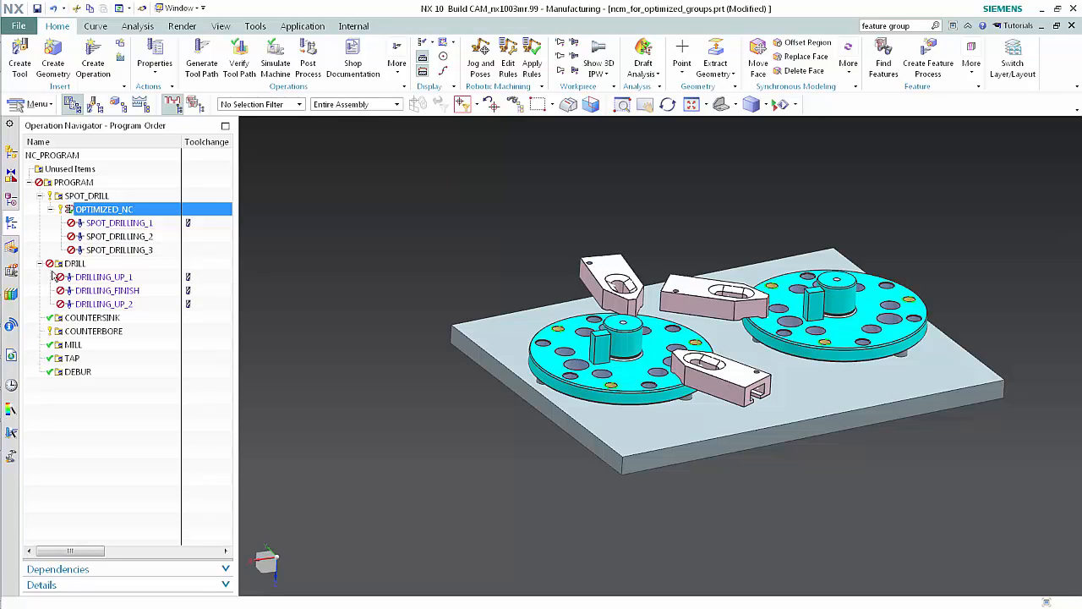
Optimize DRILL's tool paths with Consolidate Tools, Minimize Tool Changes and Create Optimization Group on
right_click(74, 264)
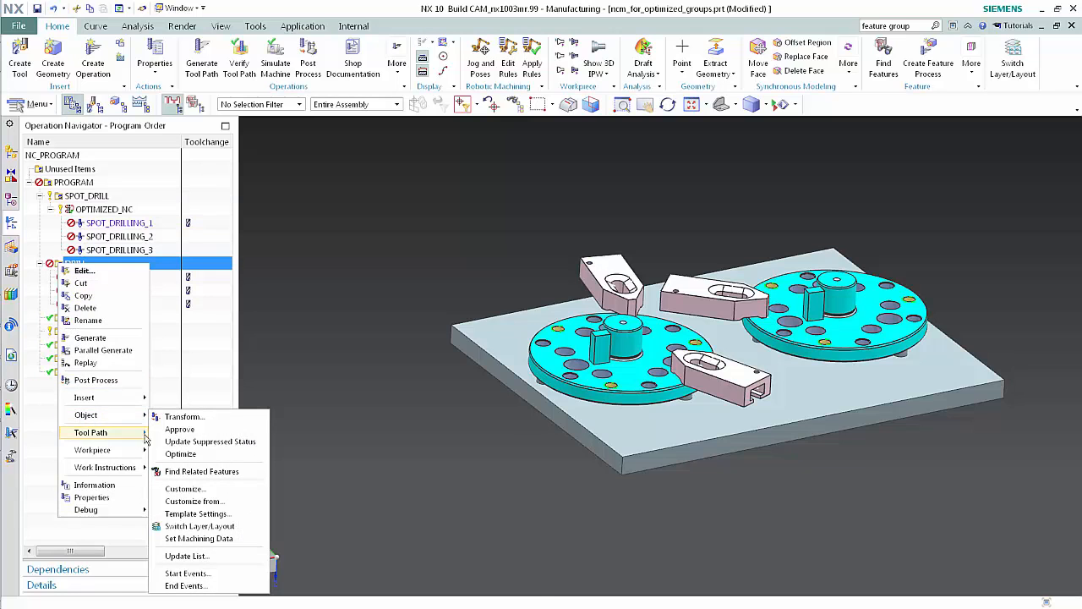
click(179, 453)
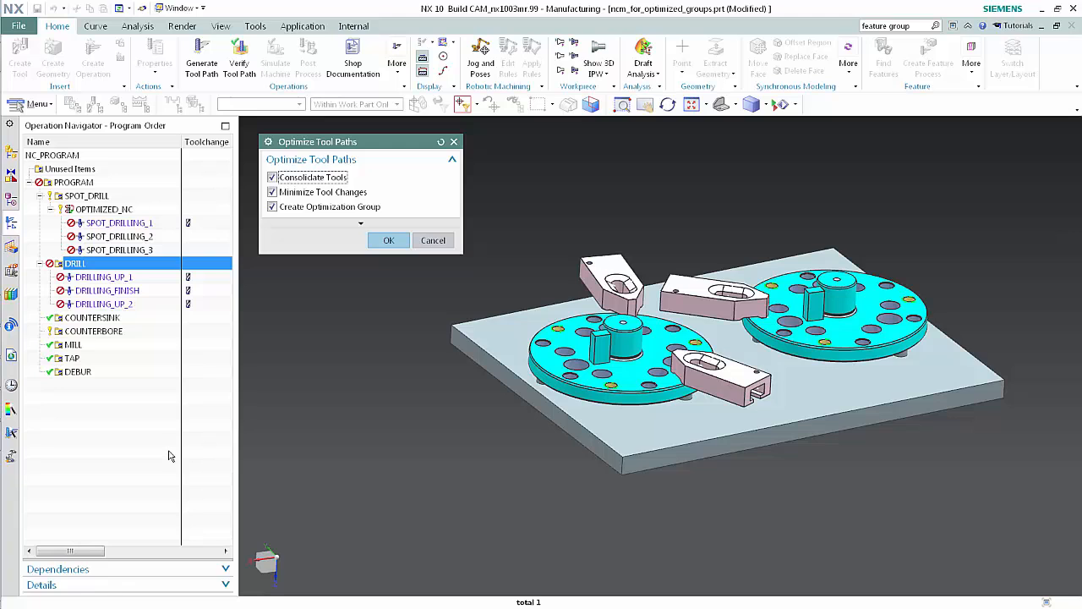
mouse_move(348, 298)
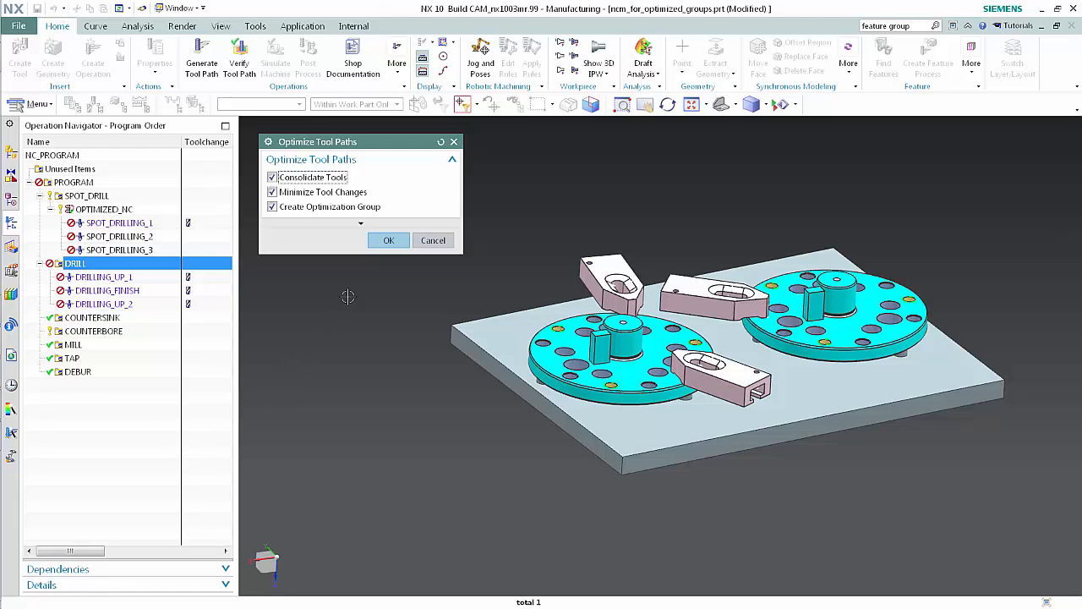
click(389, 240)
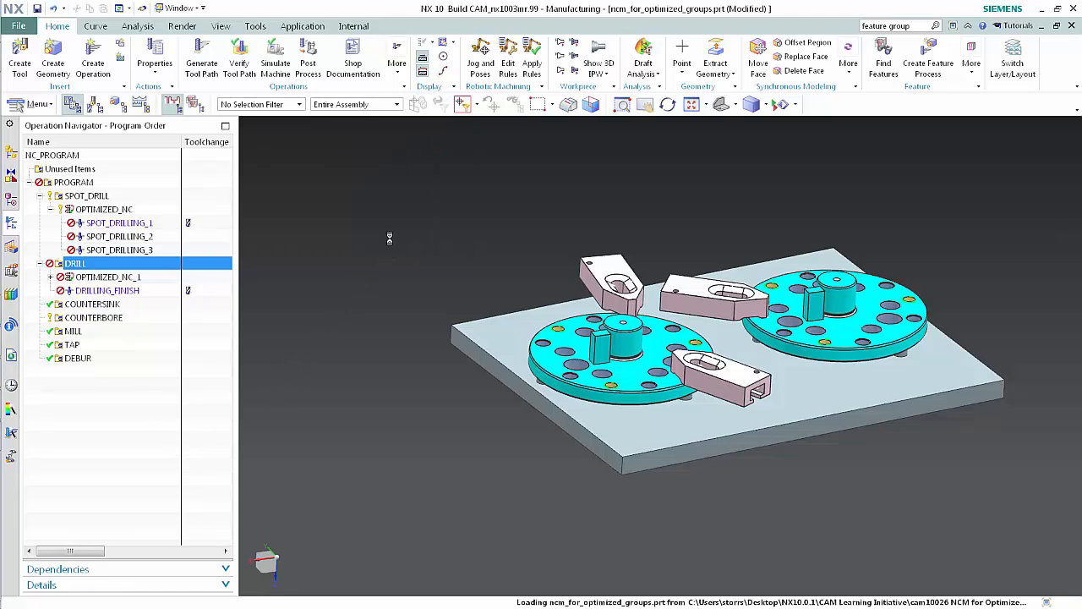
Expand OPTIMIZED_NC_1 to show DRILLING_UP_1 and DRILLING_UP_2, leaving DRILLING_FINISH outside
click(51, 277)
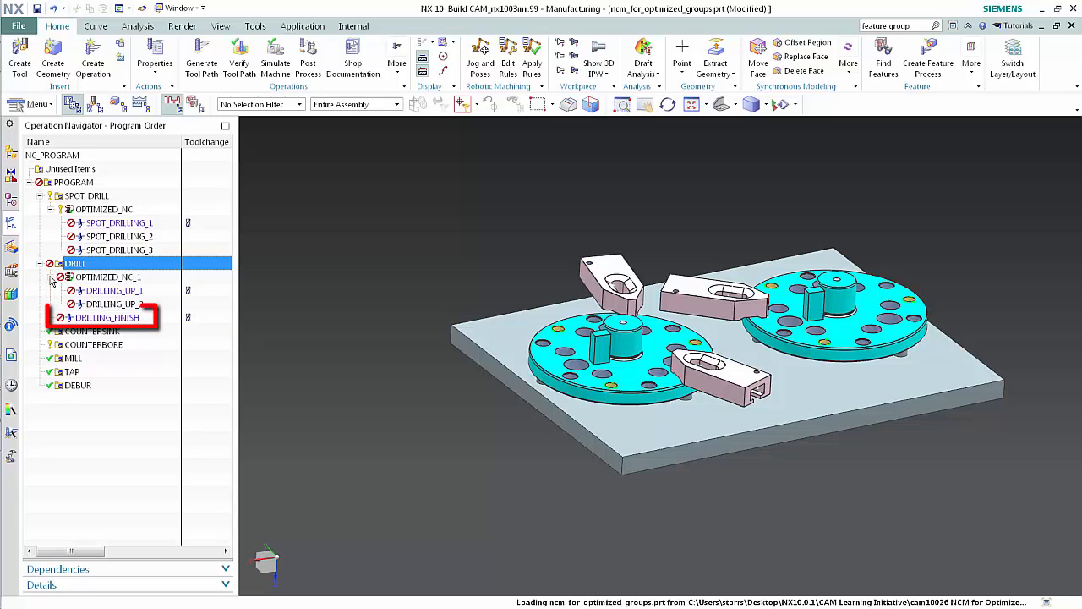
click(105, 318)
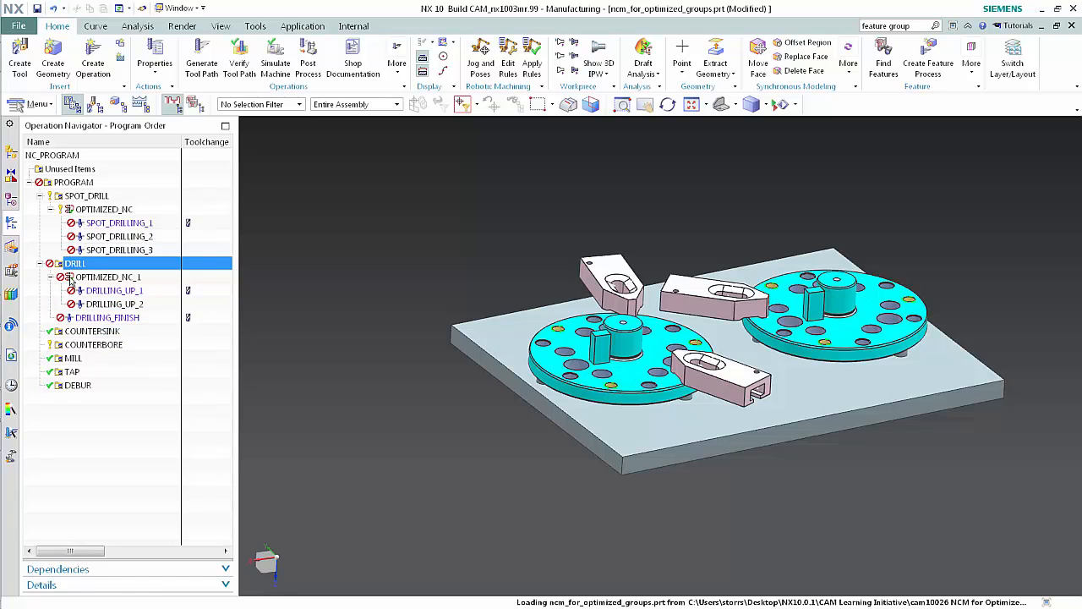
Generate the tool paths for the OPTIMIZED_NC_1 group and accept path generation
right_click(75, 263)
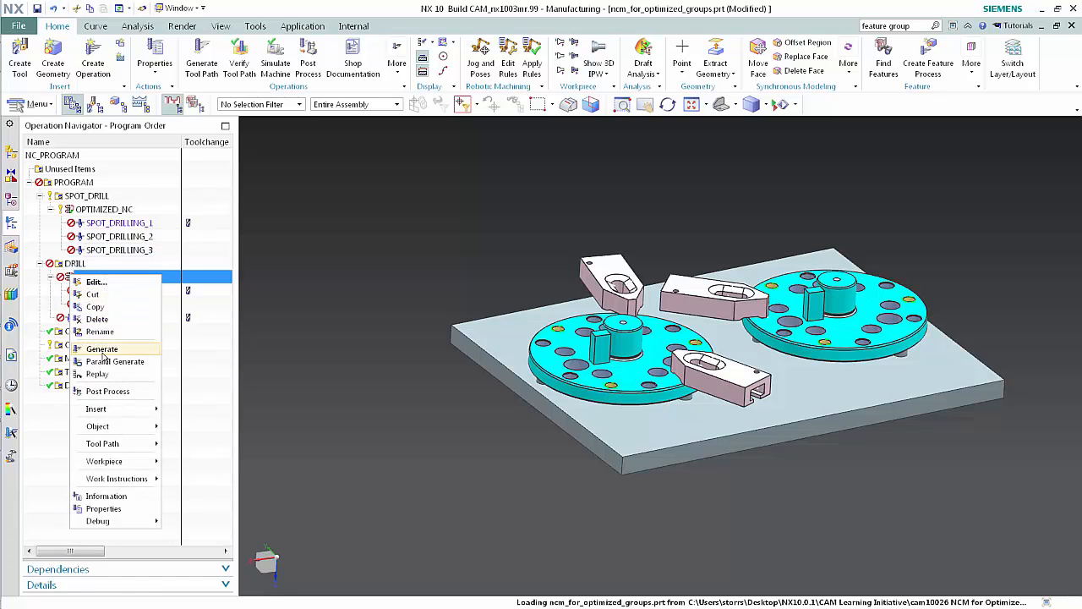
click(101, 348)
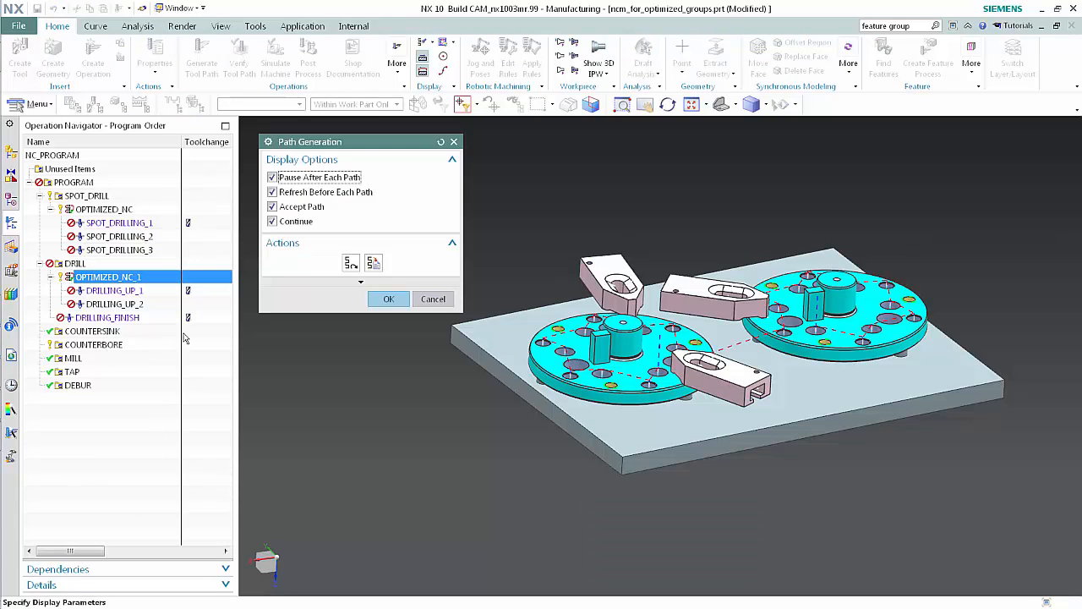
click(389, 298)
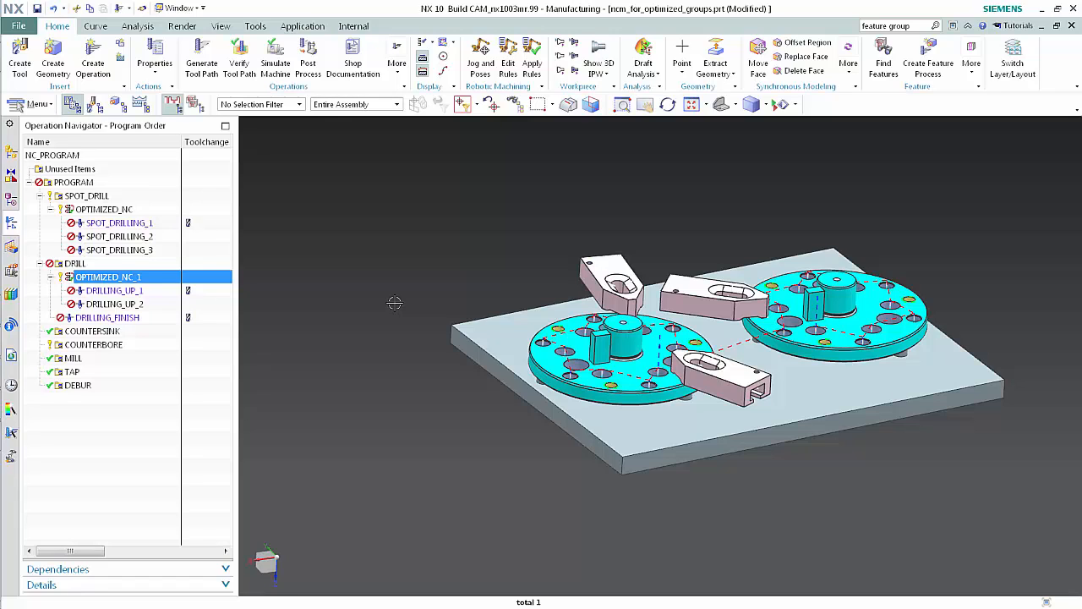
mouse_move(395, 305)
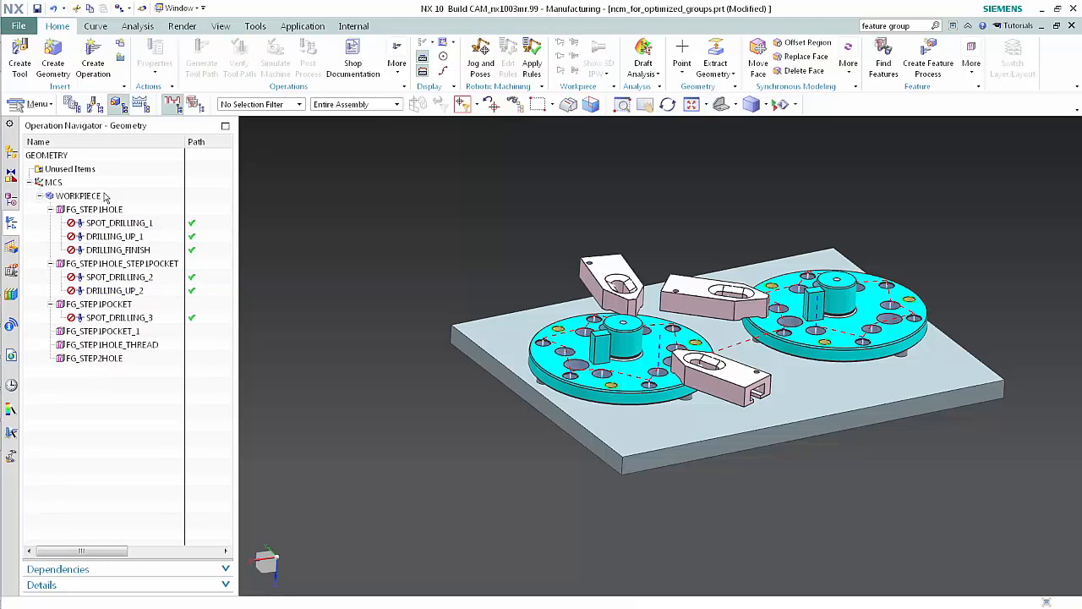
Insert a DRILLING operation on FG_STEP1POCKET in program DRILL with the drill tool and DRILL_METHOD, then generate it
right_click(98, 304)
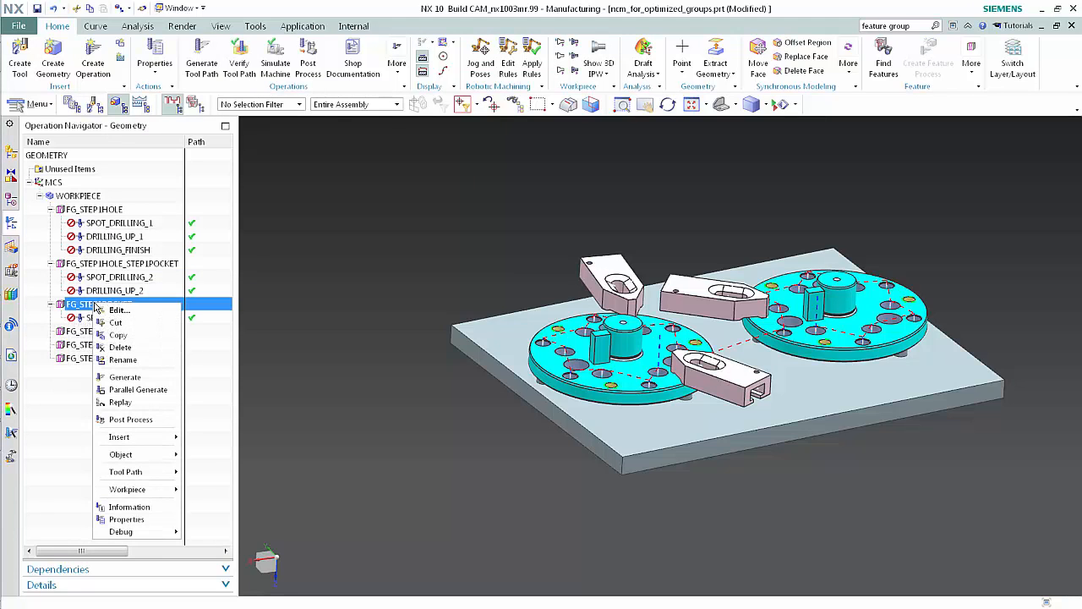
mouse_move(130, 435)
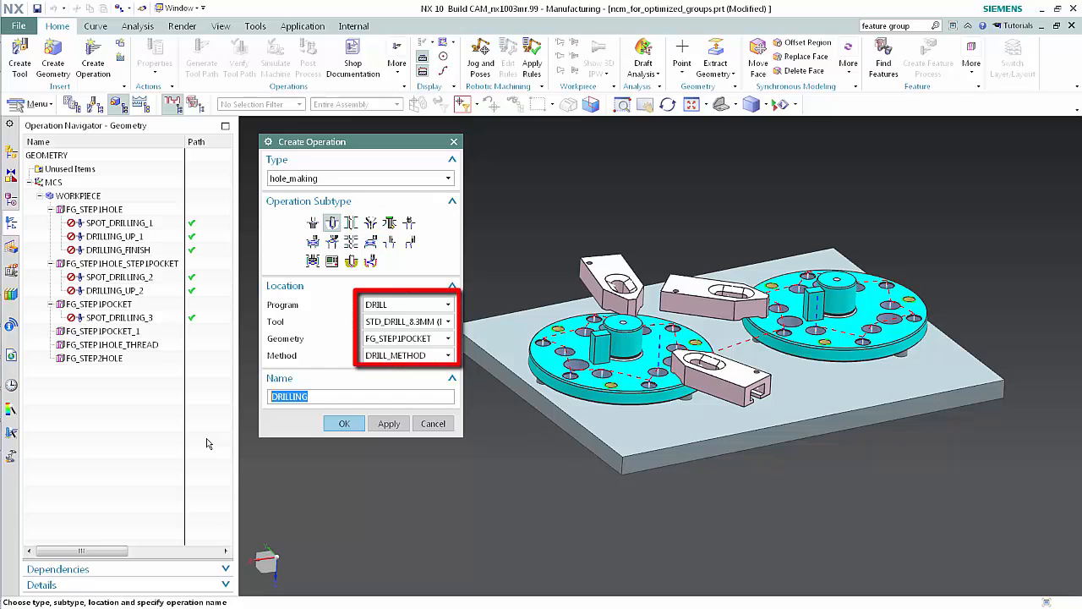
mouse_move(345, 423)
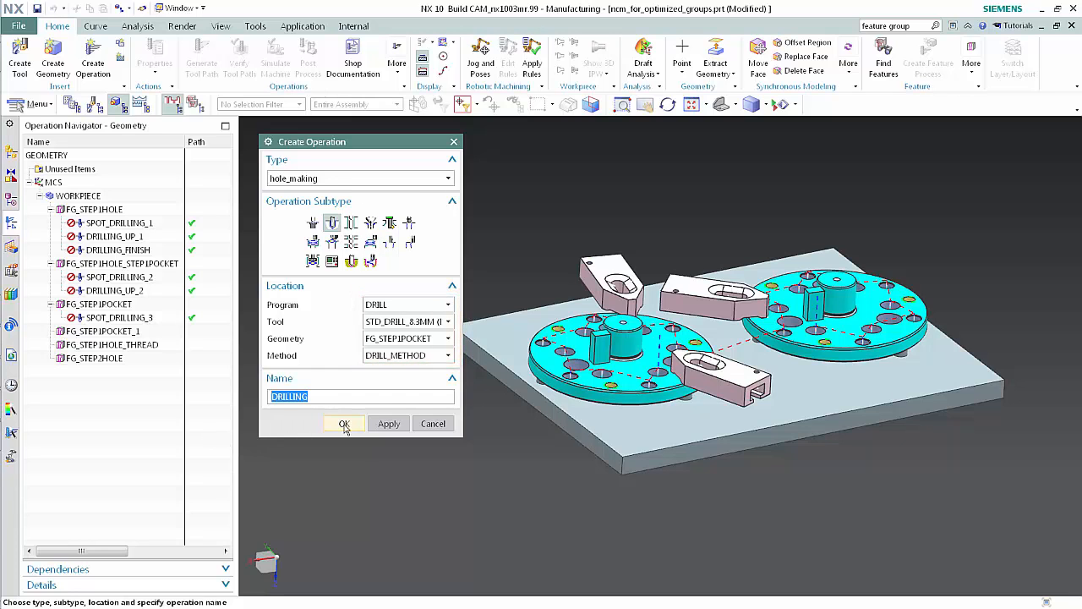
click(345, 423)
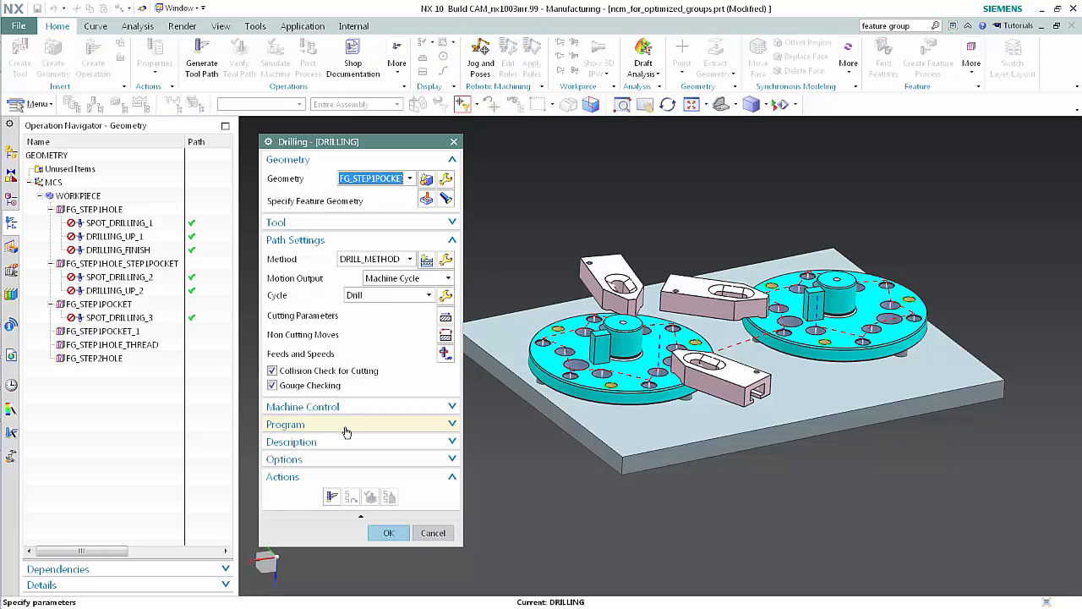
click(331, 497)
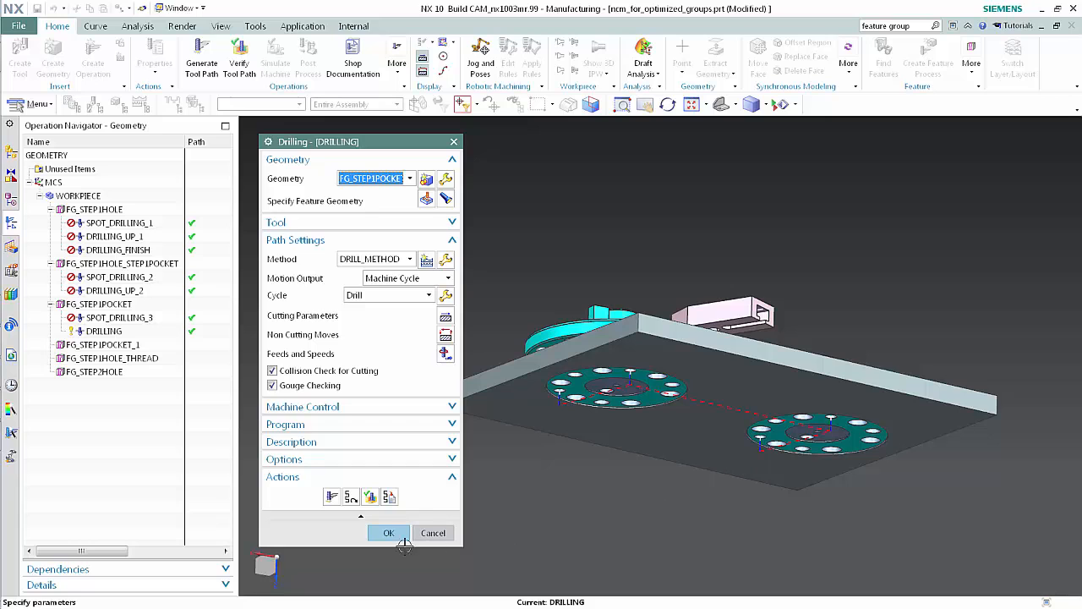
click(389, 533)
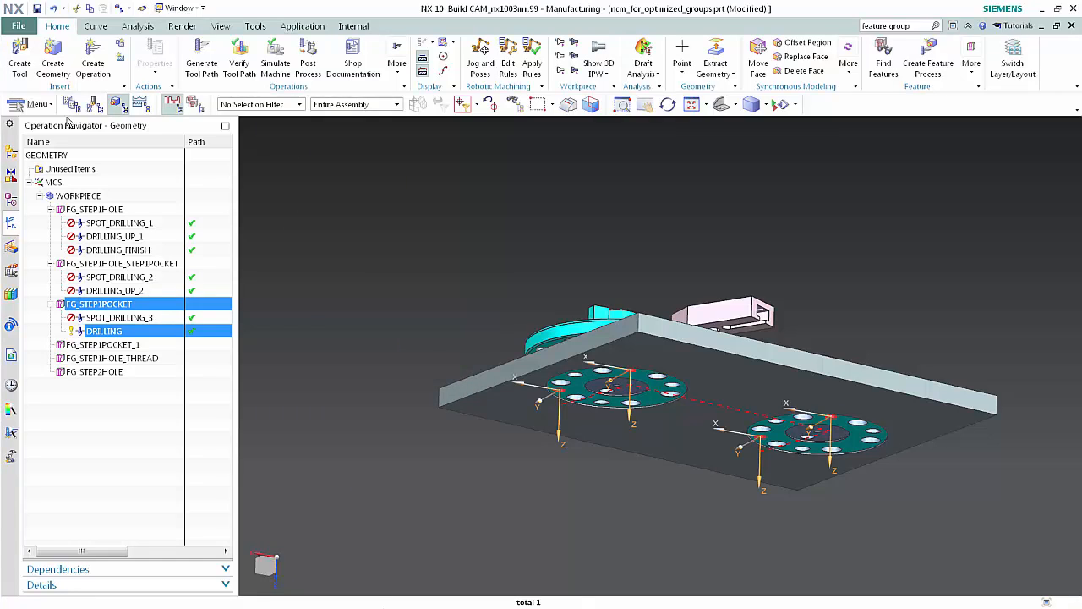
Show the navigator by program order, with DRILLING listed inside OPTIMIZED_NC_1
click(71, 103)
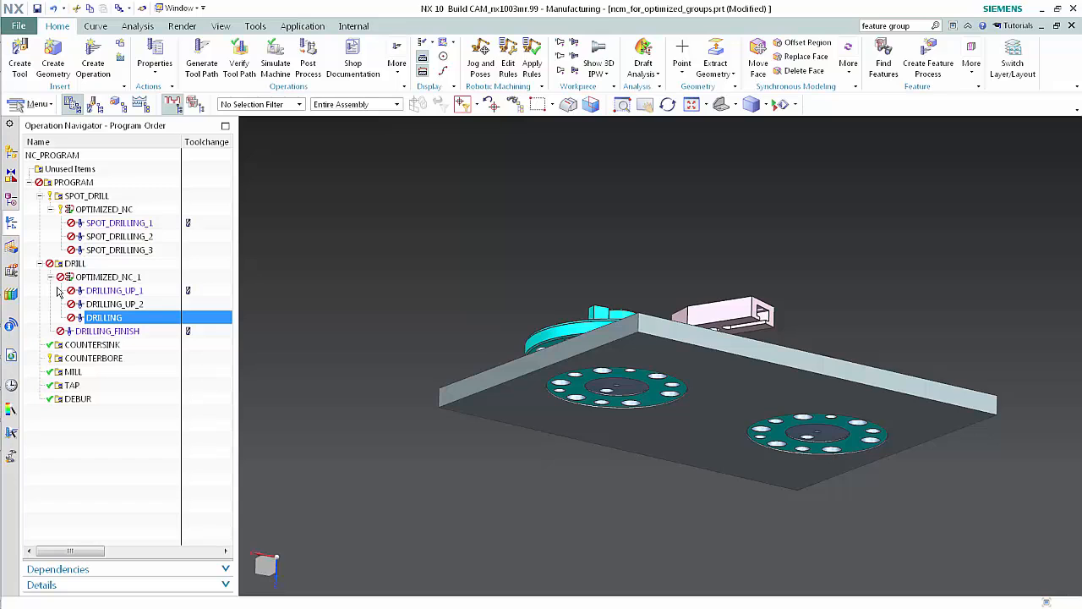
Regenerate OPTIMIZED_NC_1 with the new DRILLING operation and start its tool path verification
right_click(108, 277)
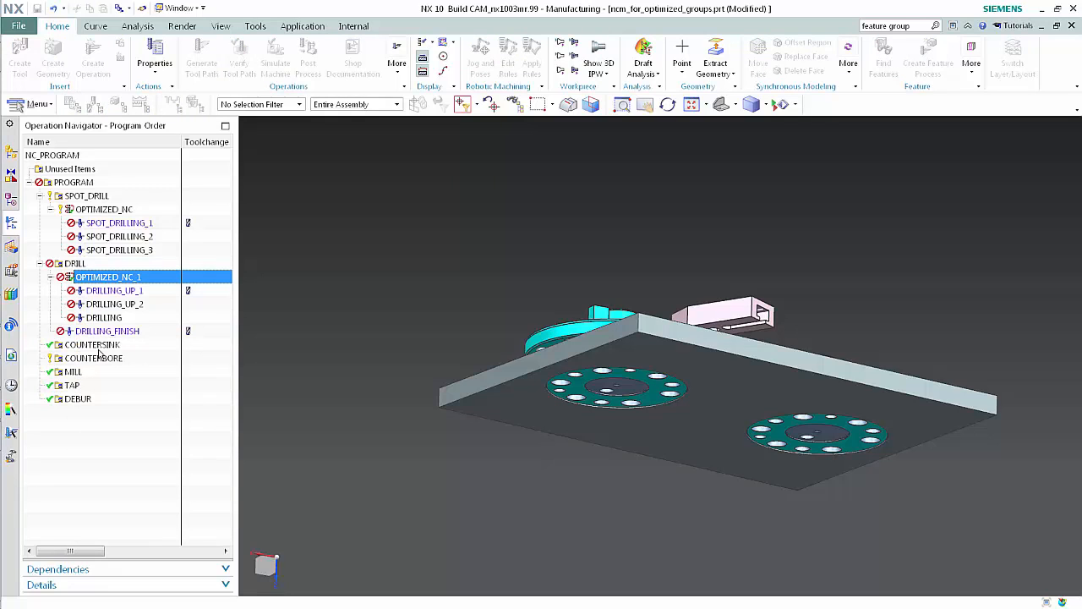
click(202, 58)
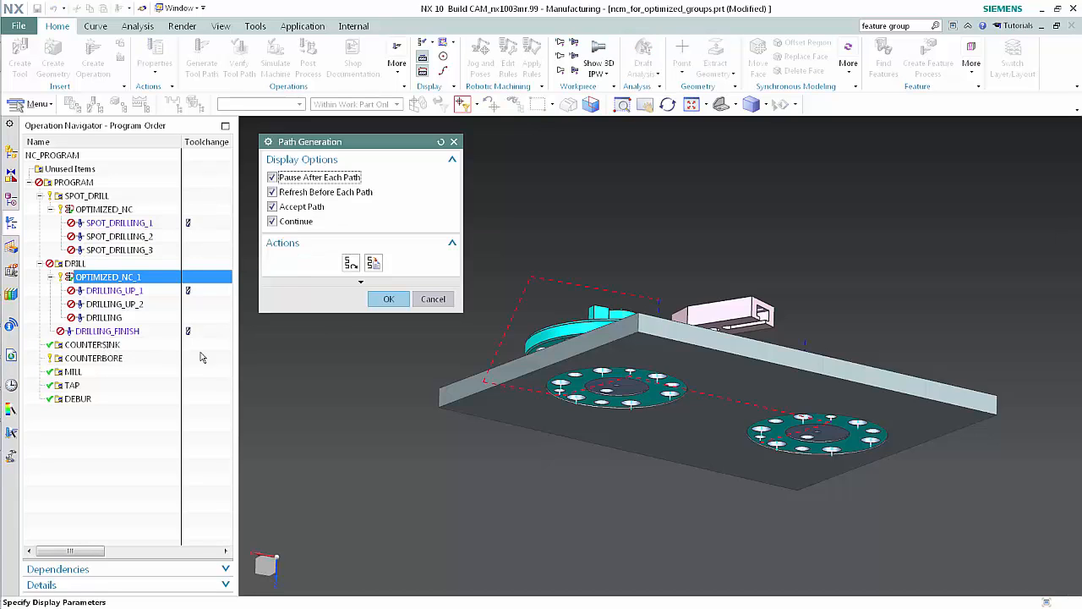
click(389, 298)
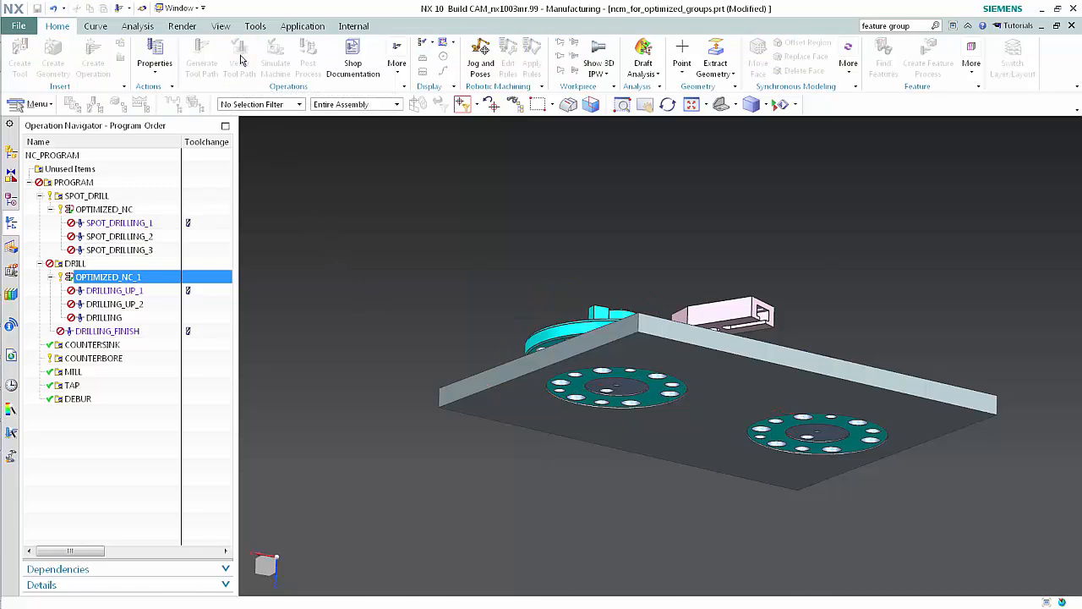
click(240, 59)
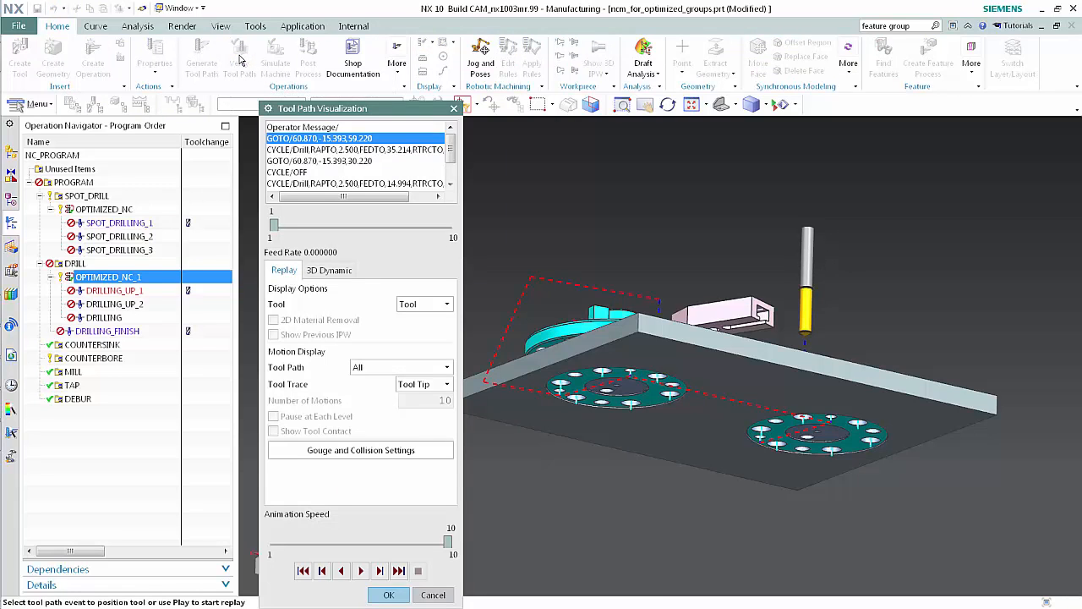
Play the OPTIMIZED_NC_1 tool path replay to the last move, then close the visualization
click(360, 570)
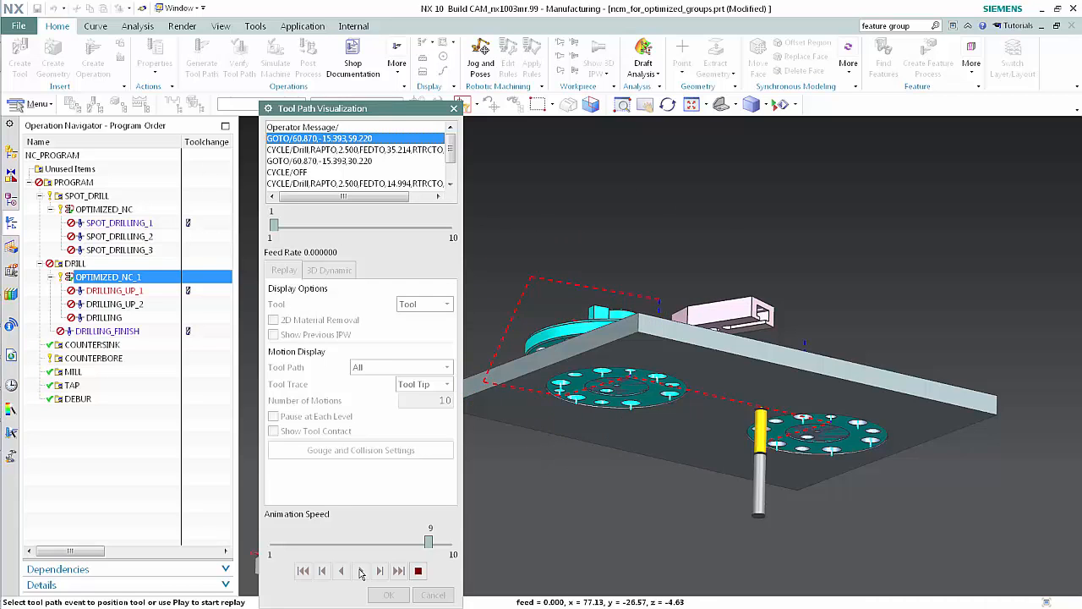
click(379, 570)
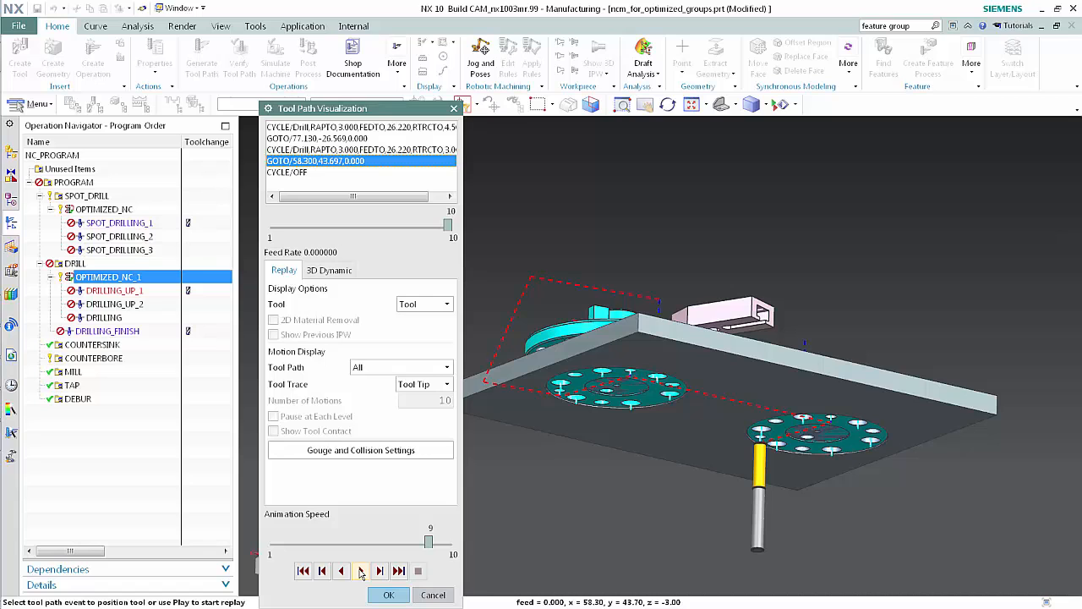
click(389, 595)
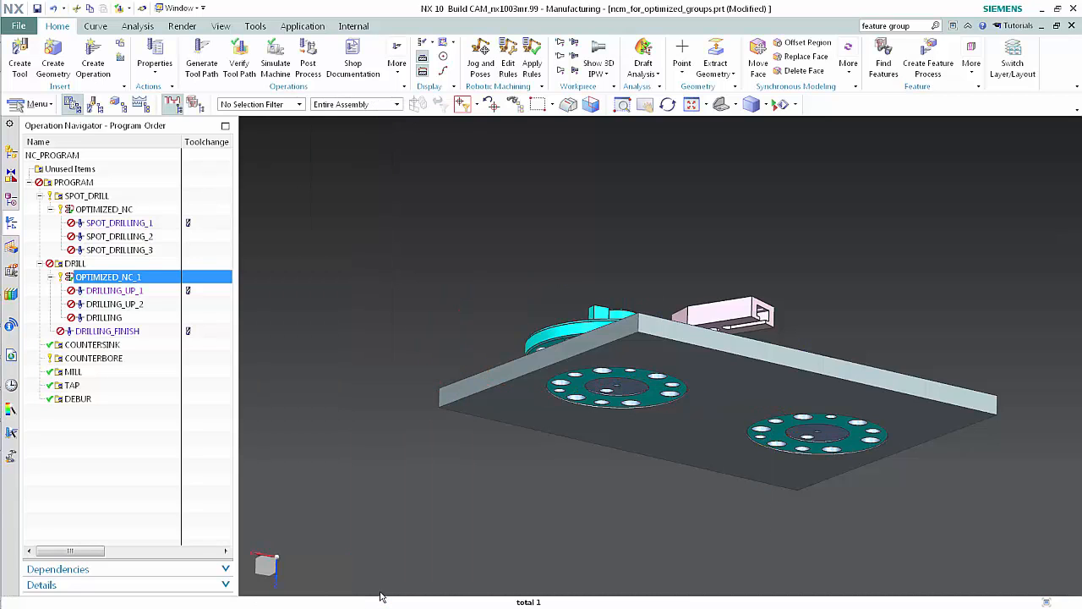